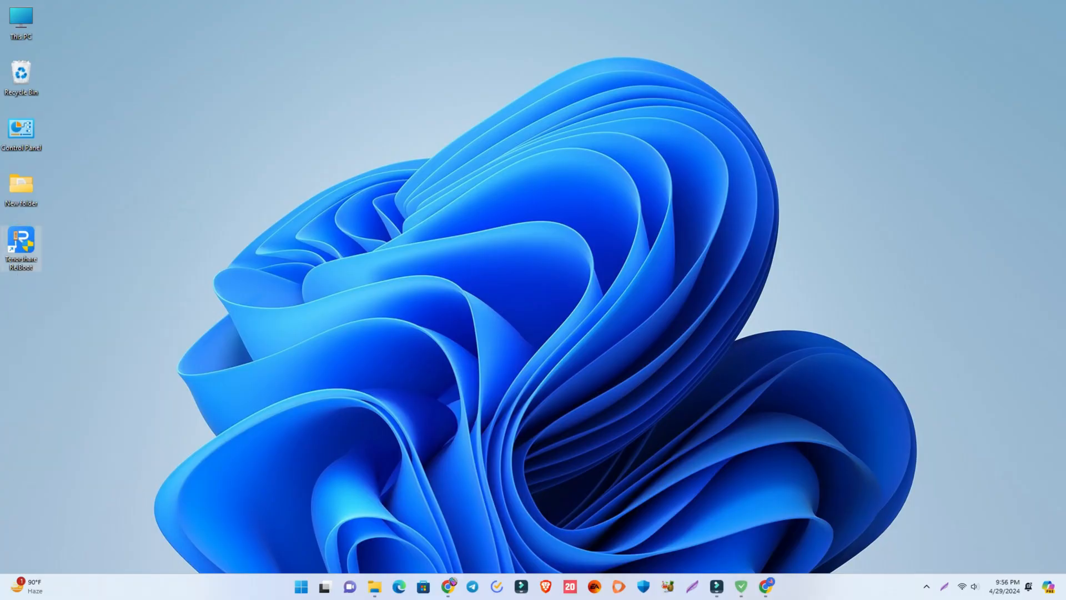
pyautogui.moveTo(451, 389)
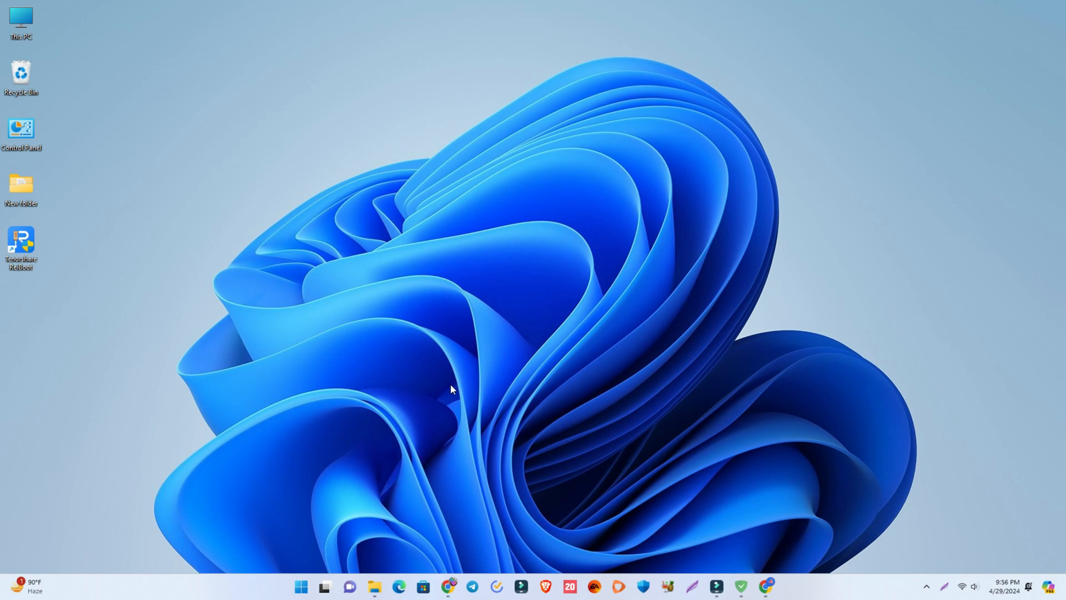
pyautogui.moveTo(458, 391)
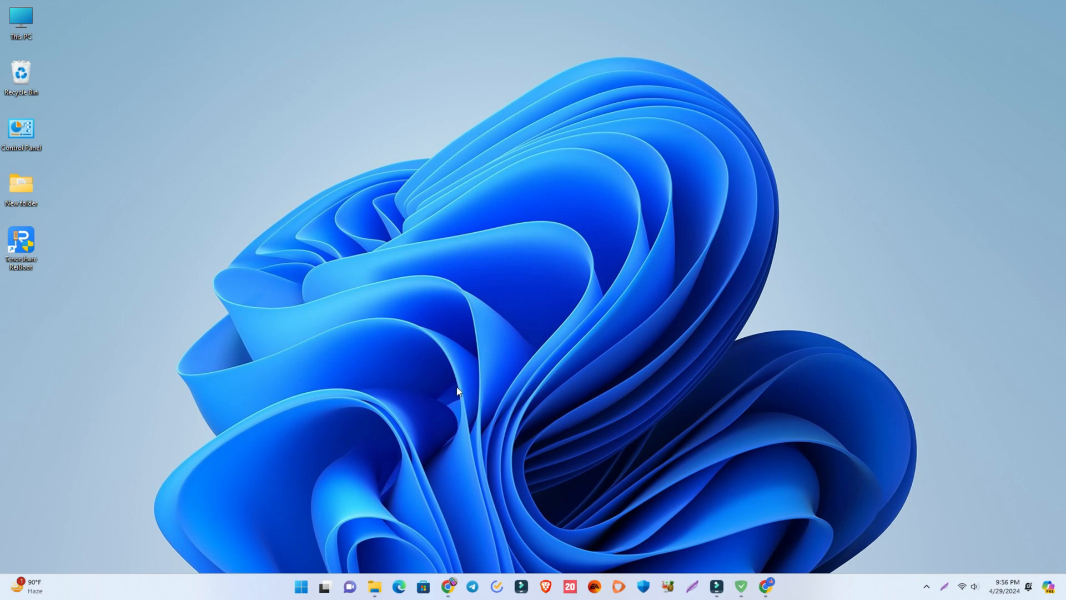
# - Launch Tenorshare ReiBoot from the desktop so it detects the iPhone 12 Pro Max in recovery mode
pyautogui.doubleClick(20, 243)
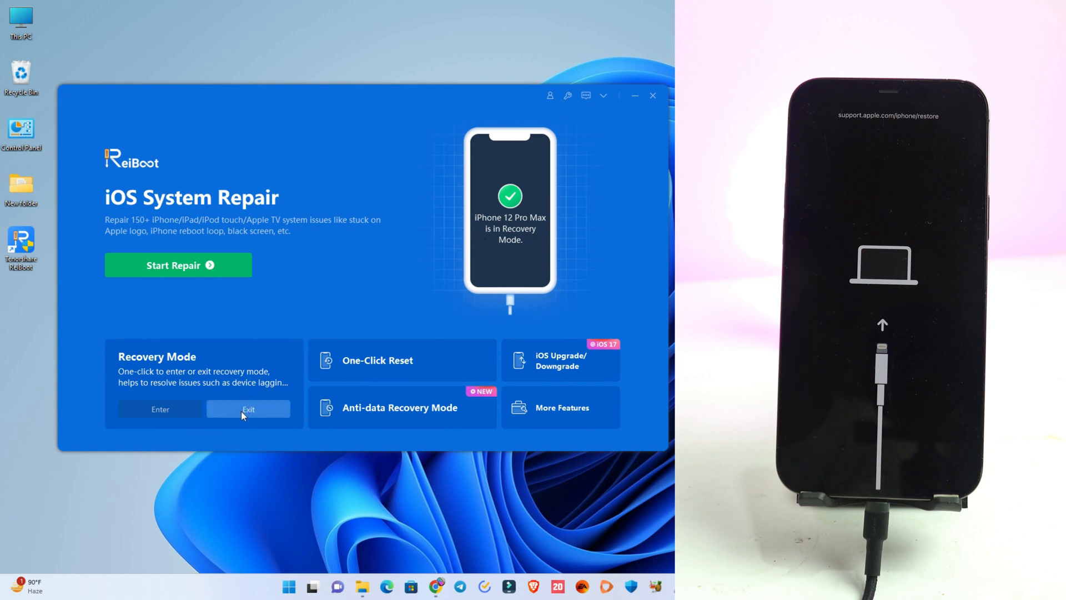
pyautogui.click(248, 408)
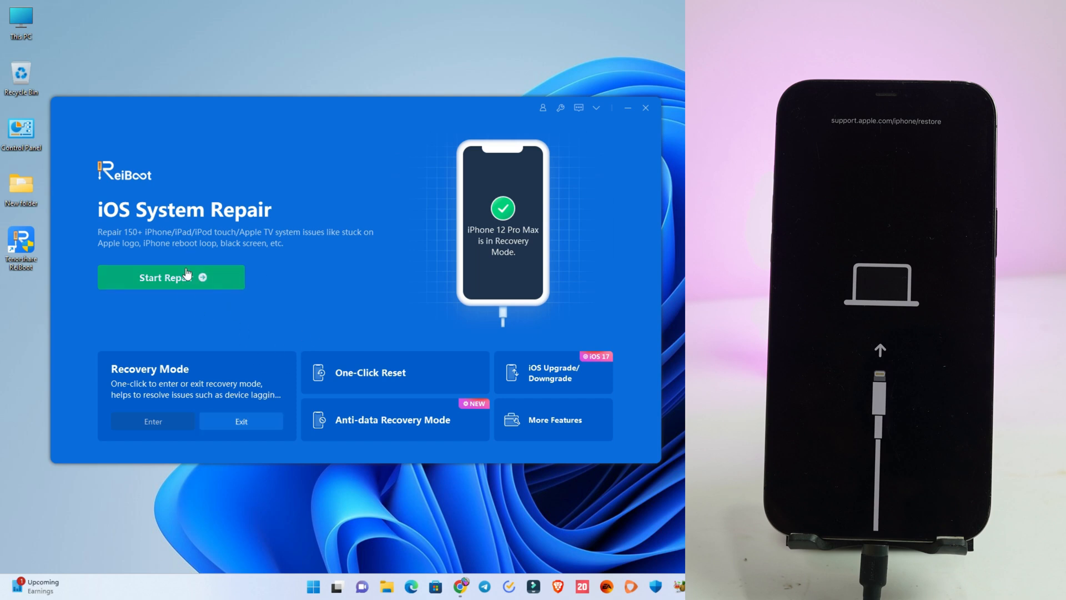
# - Begin the repair flow and choose Standard Repair, getting firmware 17.4.1 offered for the iPhone 12 Pro Max
pyautogui.click(171, 277)
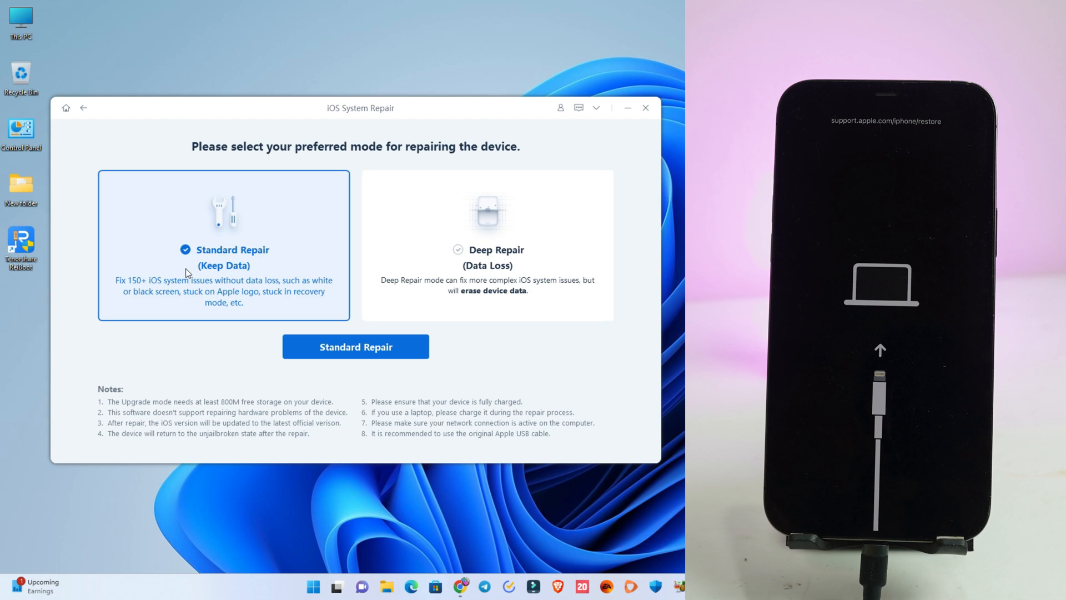
pyautogui.click(487, 245)
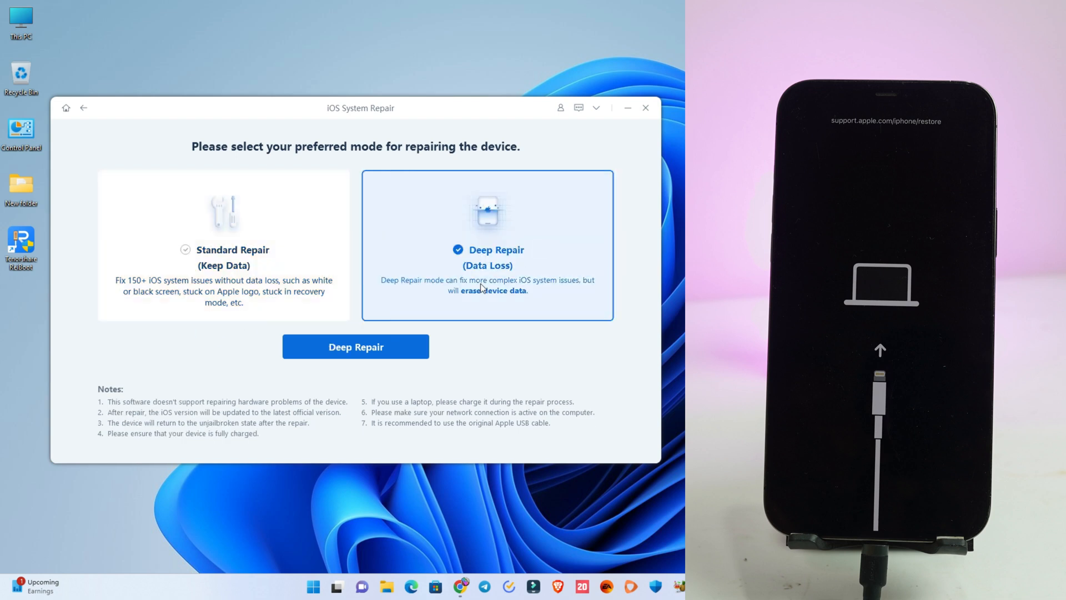
pyautogui.moveTo(487, 352)
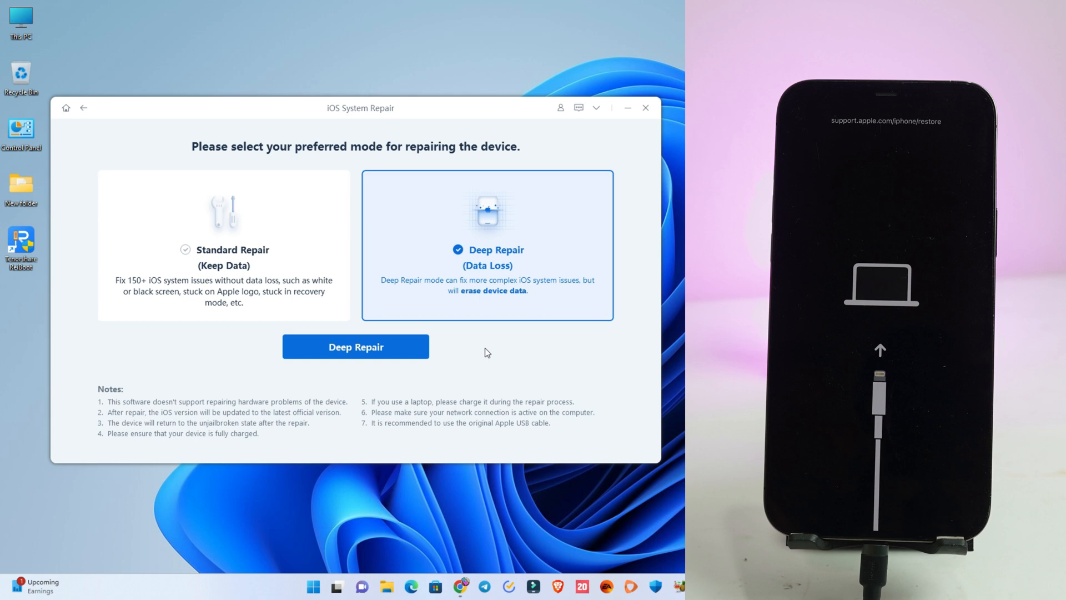
pyautogui.moveTo(252, 392)
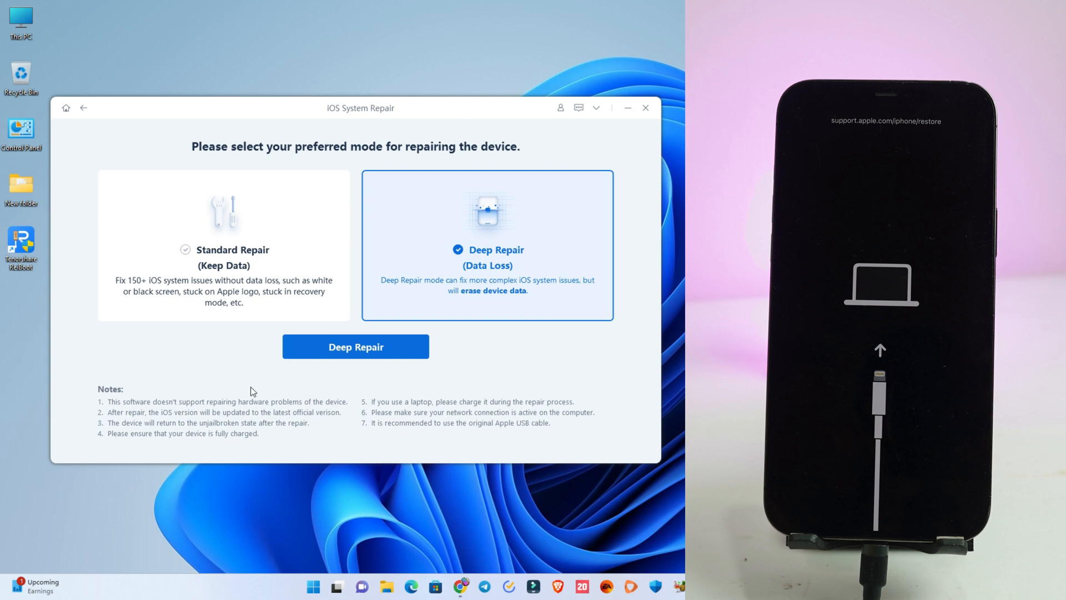
pyautogui.click(223, 244)
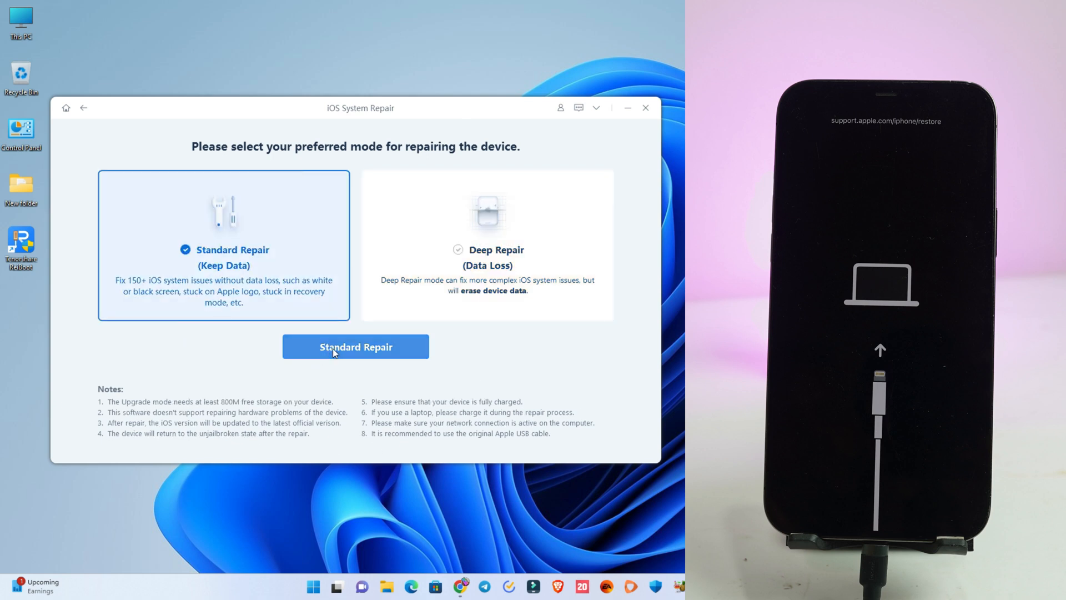
pyautogui.click(355, 347)
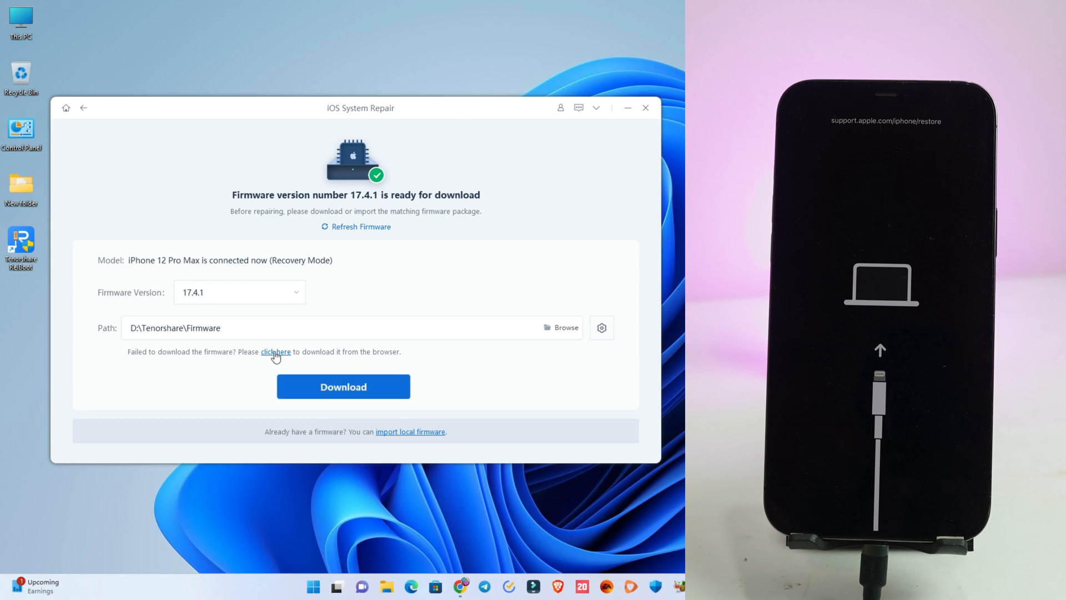
# - Download the 17.4.1 IPSW via the browser and import it from Downloads as local firmware
pyautogui.click(275, 352)
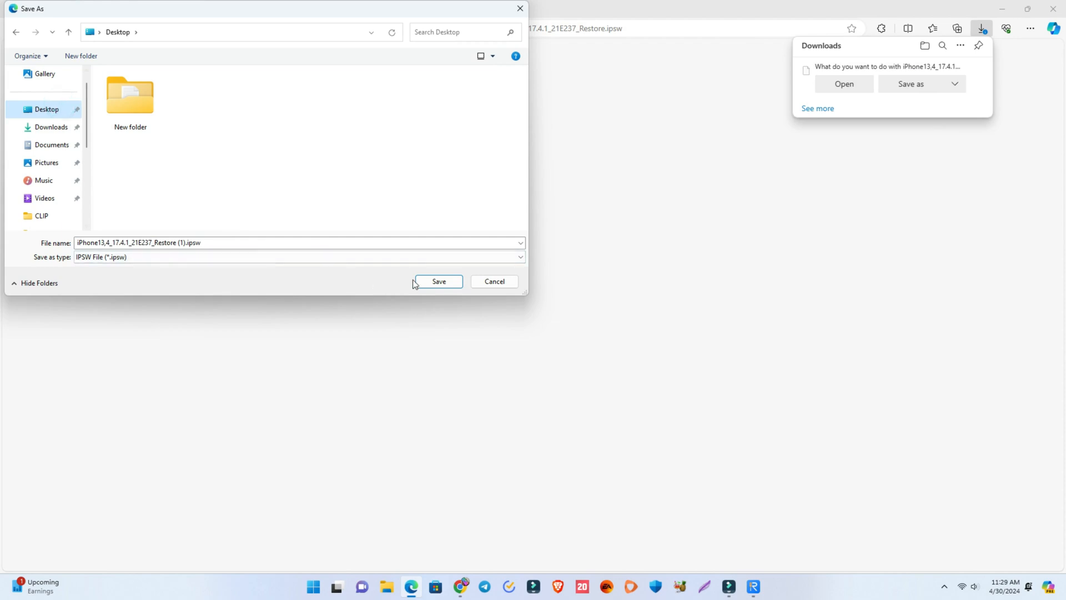
pyautogui.click(437, 281)
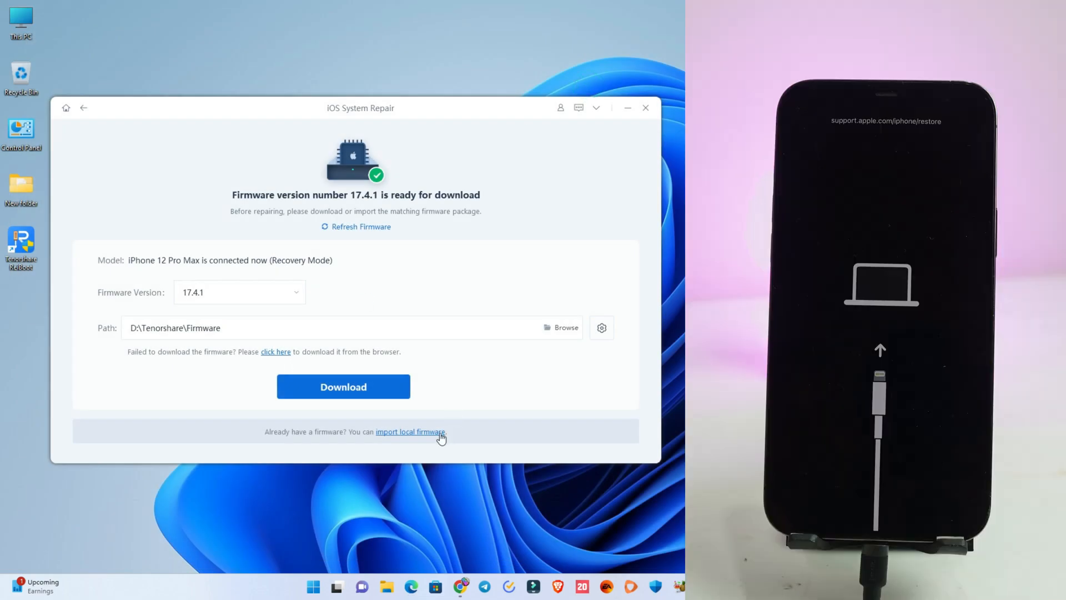
pyautogui.click(410, 431)
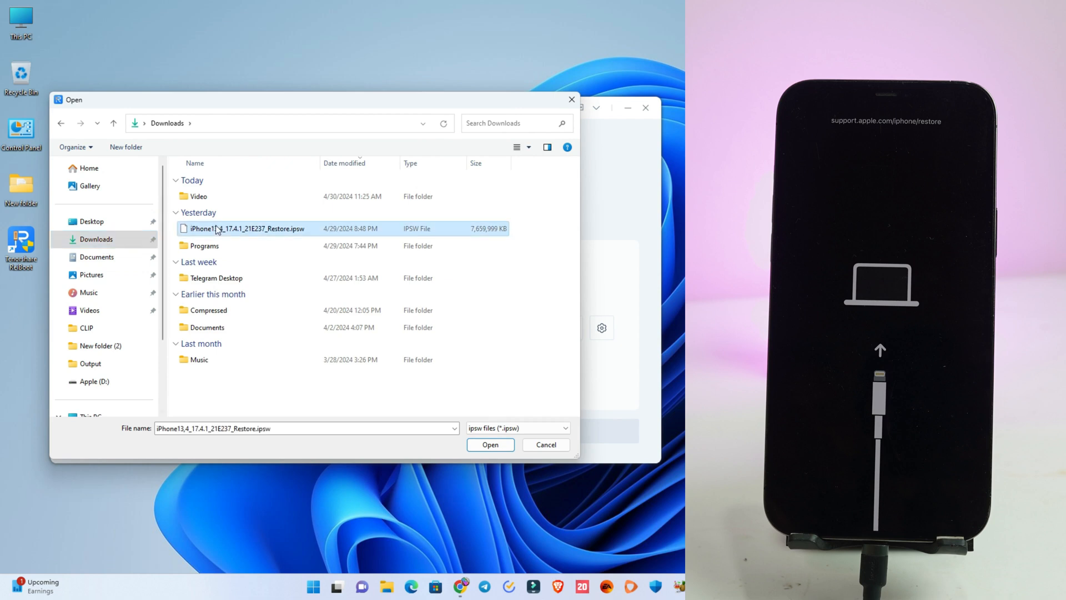
pyautogui.click(490, 444)
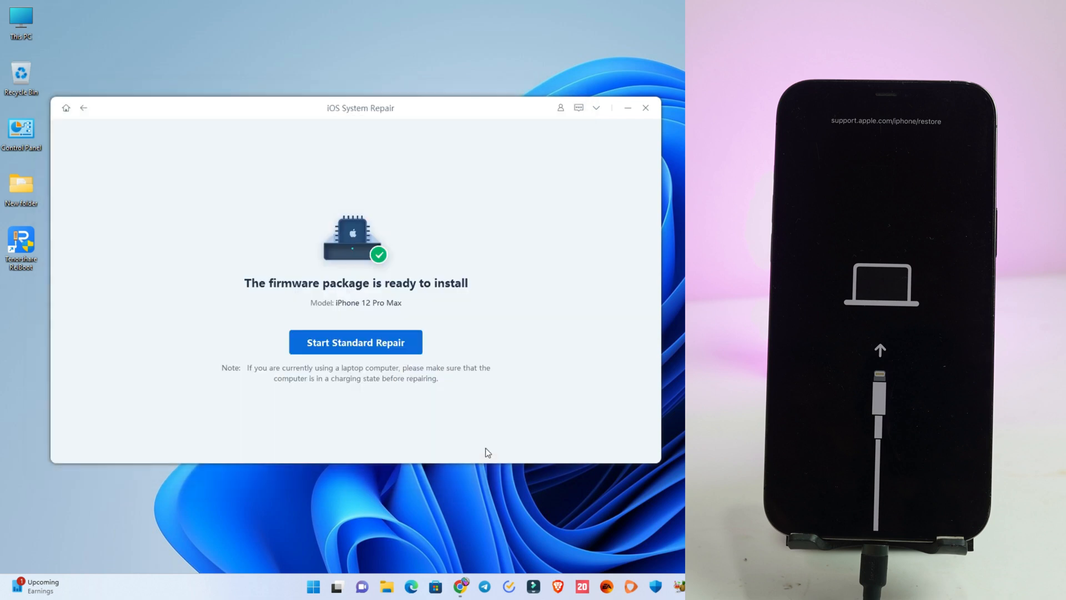
# - Run the standard repair and let it finish back at the home screen
pyautogui.click(354, 342)
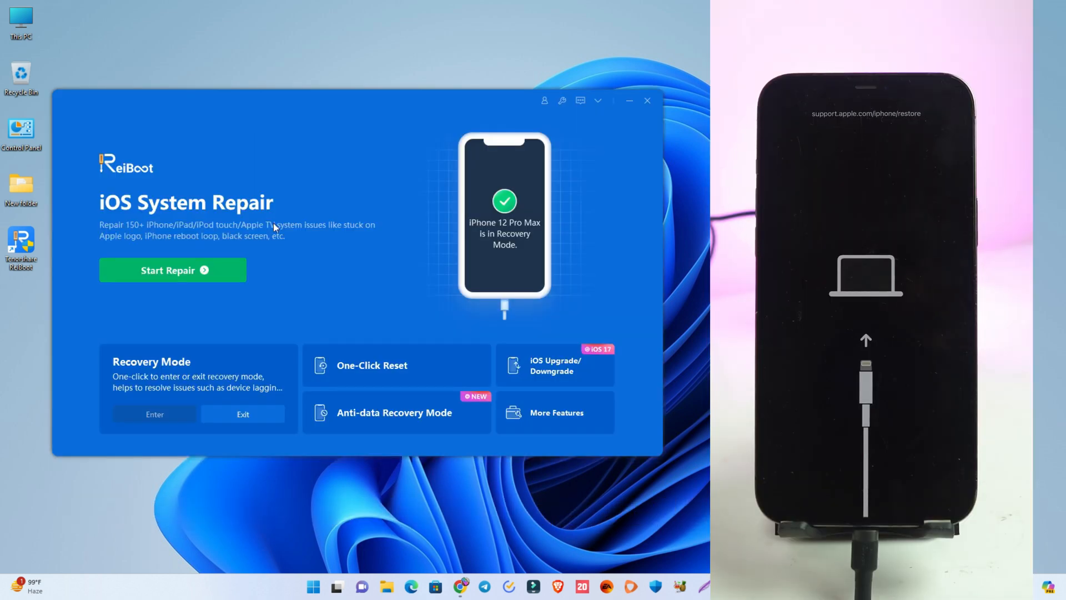
# - Choose Deep Repair and confirm it past the erase-all-data warning so the repair starts
pyautogui.click(174, 270)
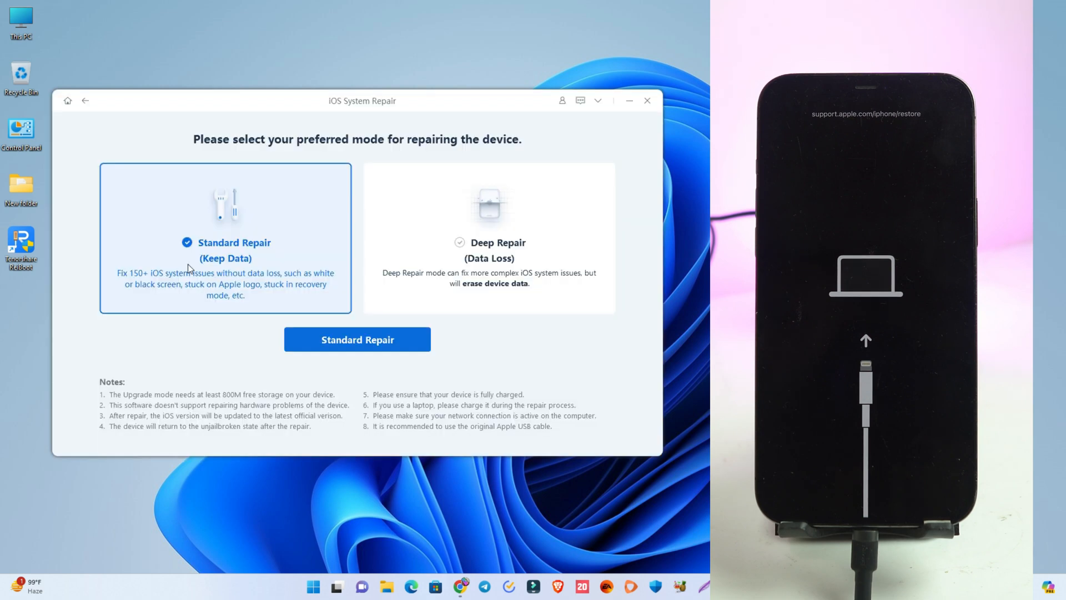
pyautogui.click(489, 238)
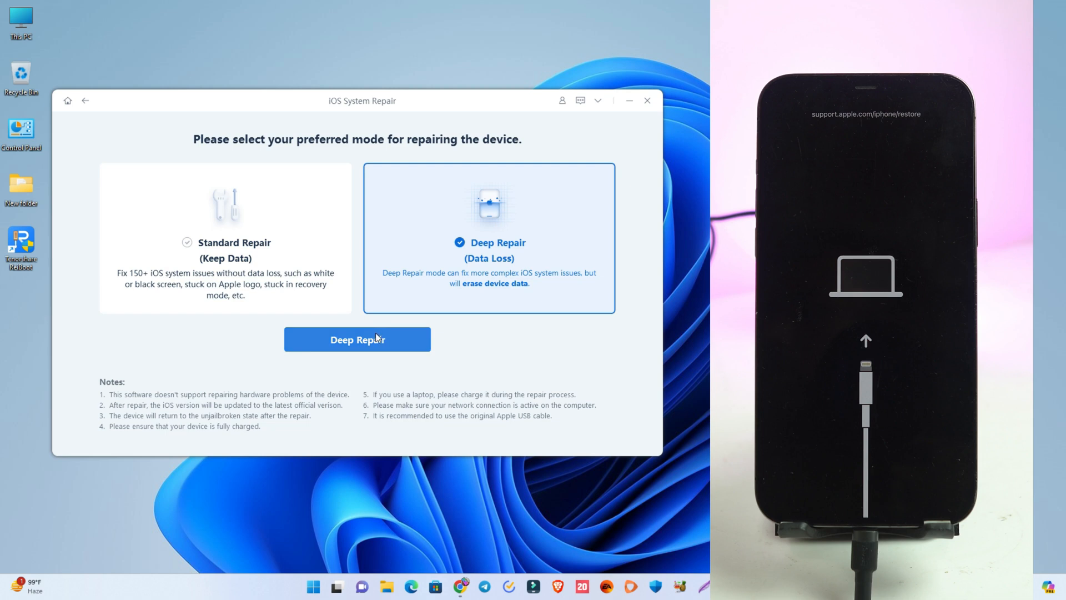
pyautogui.click(357, 339)
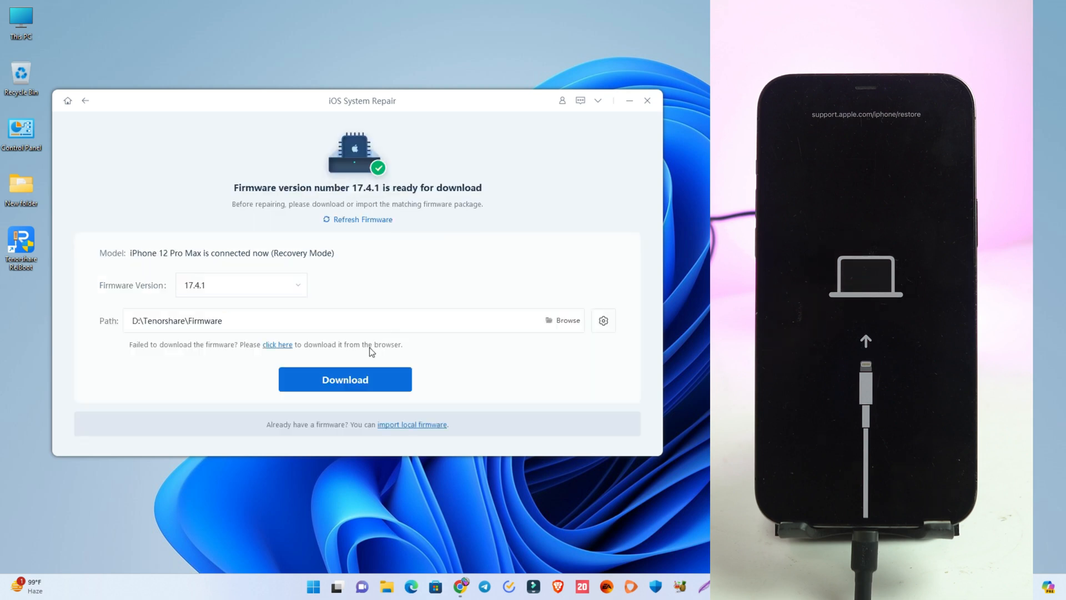
pyautogui.click(411, 424)
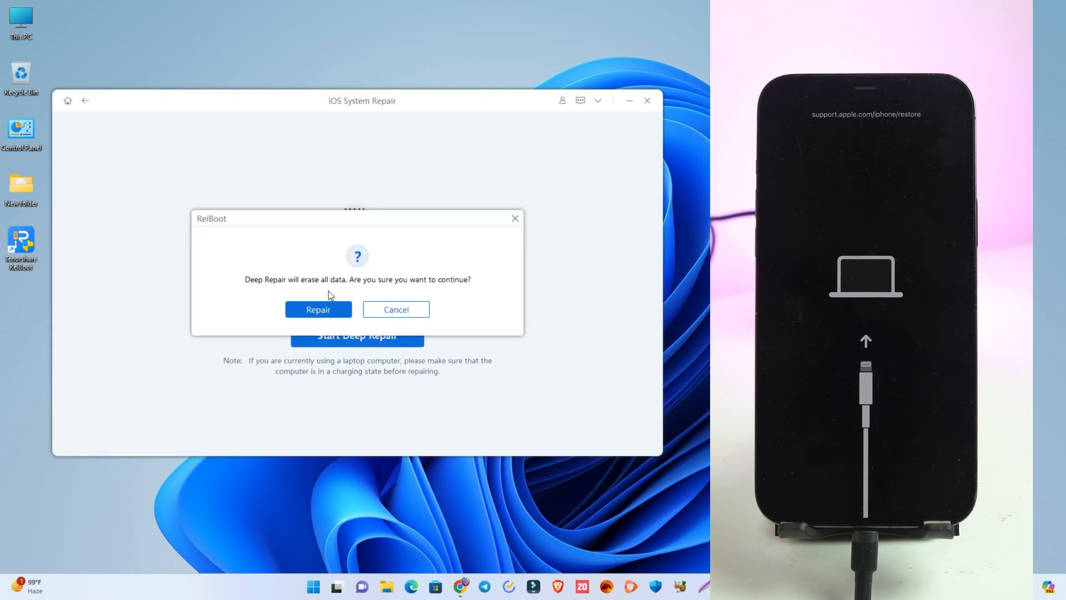
pyautogui.click(317, 310)
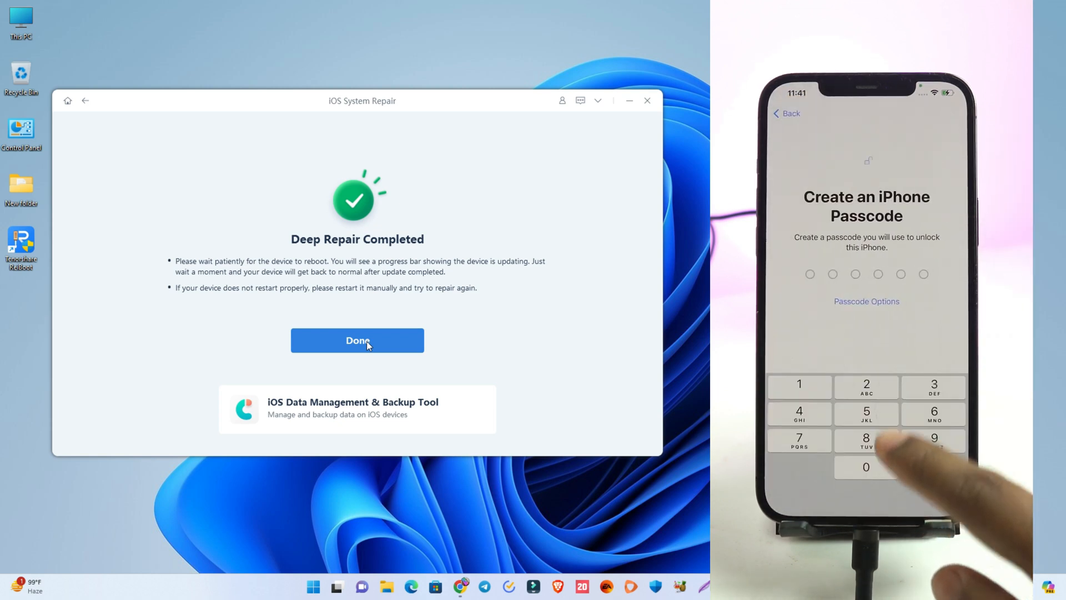
# - Finish the phone setup to the home screen and switch to the ReiBoot product page in Chrome
pyautogui.click(866, 301)
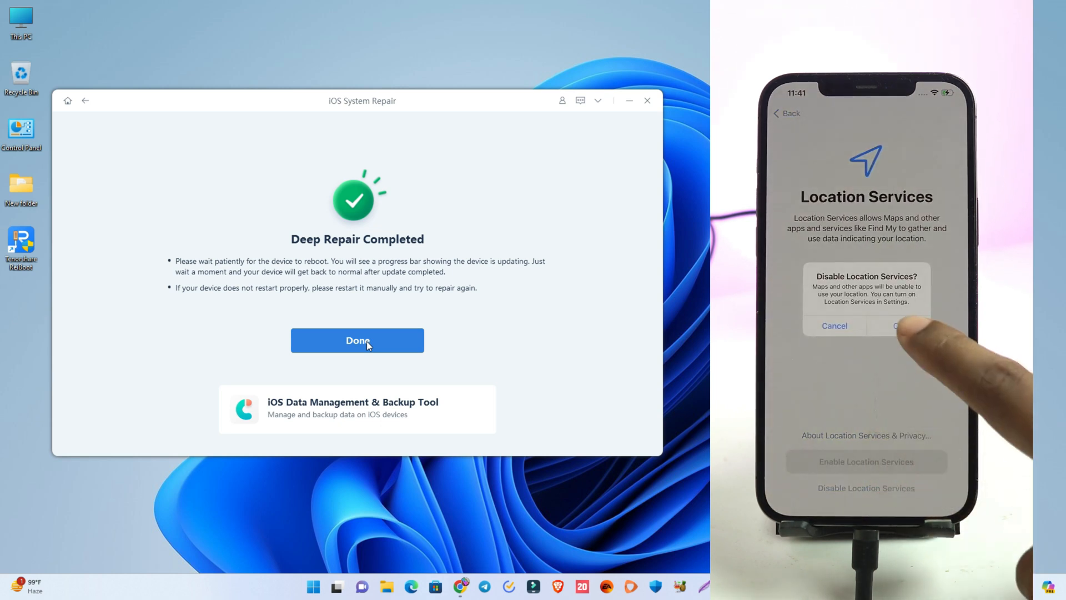
pyautogui.click(897, 326)
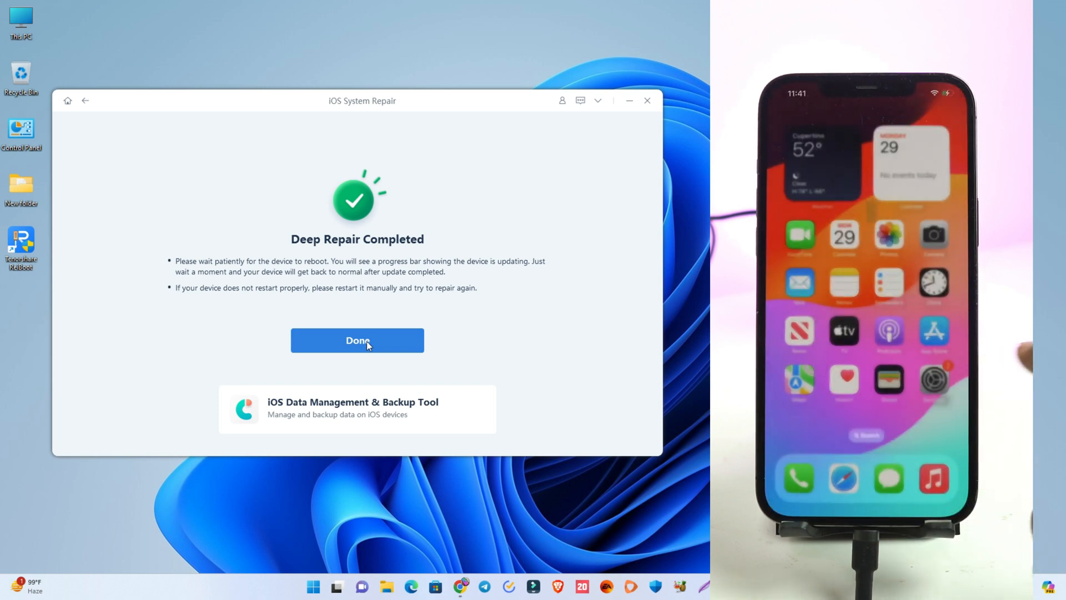
pyautogui.click(357, 340)
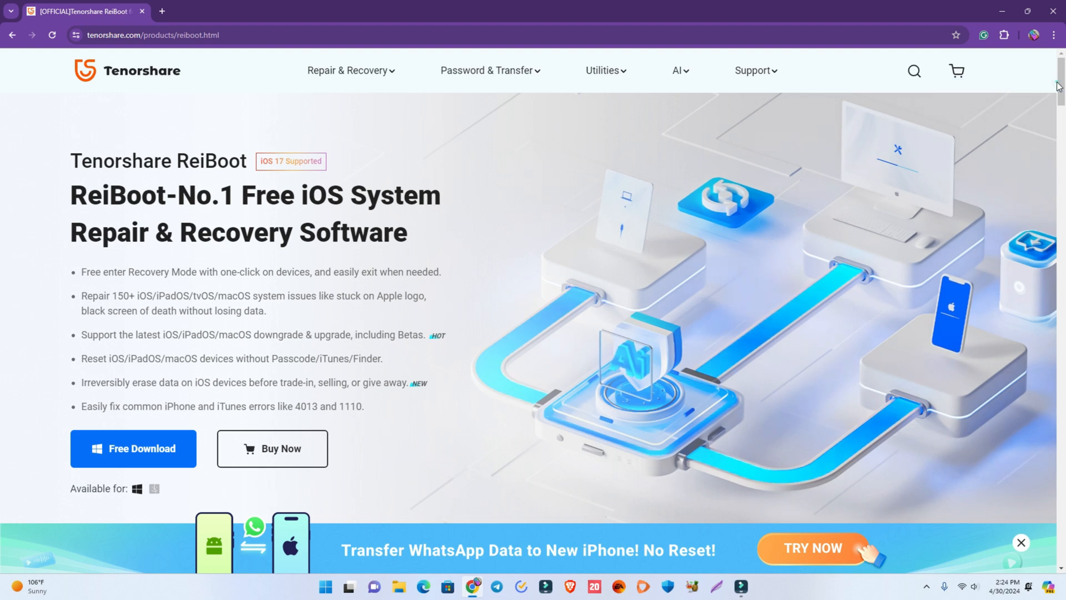
pyautogui.click(204, 34)
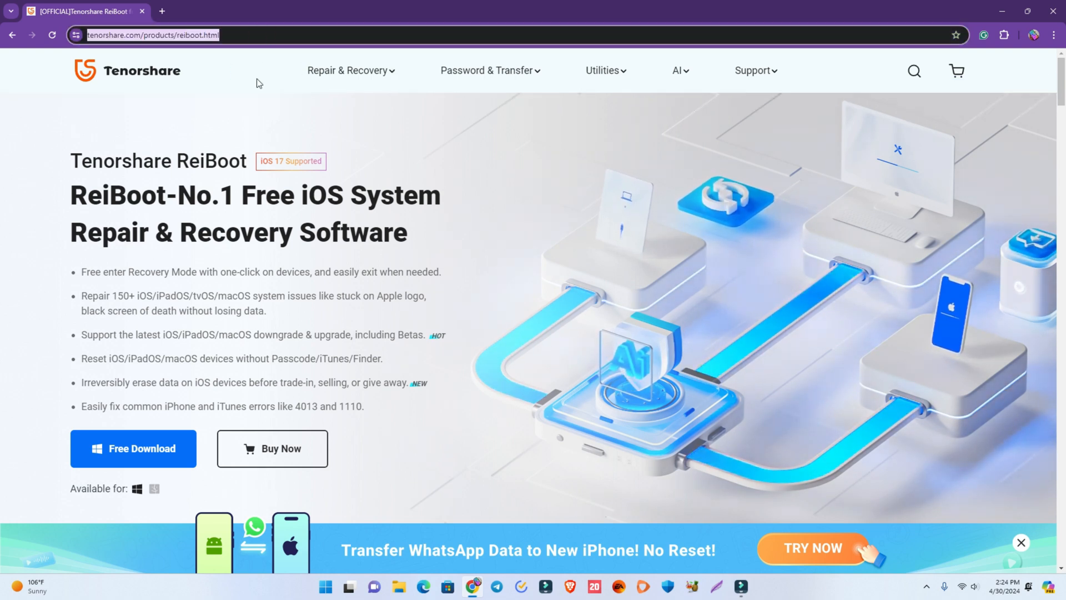
pyautogui.scroll(-3)
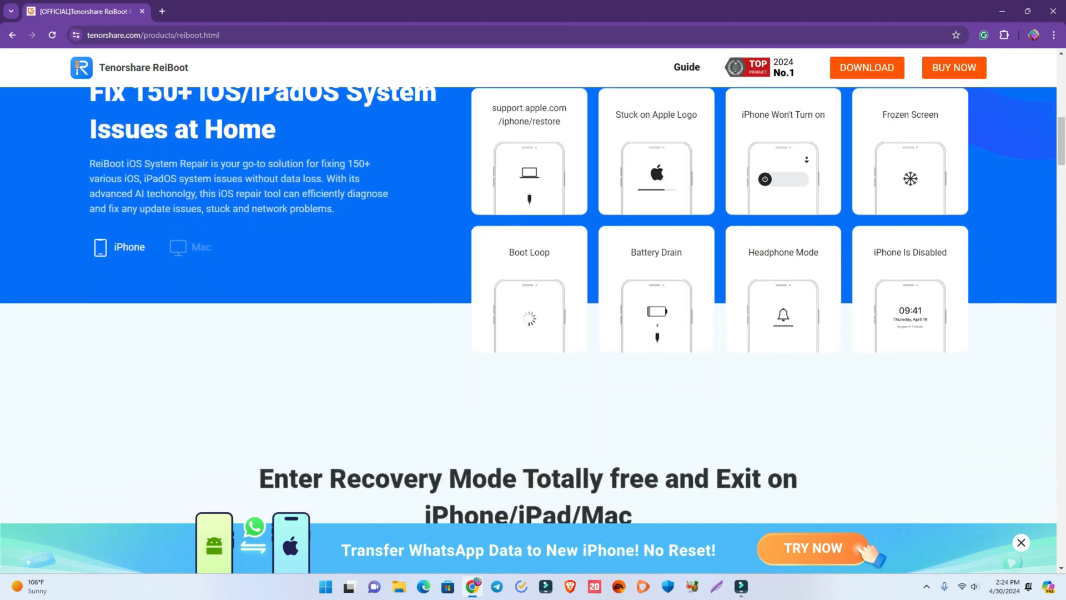
pyautogui.scroll(-3)
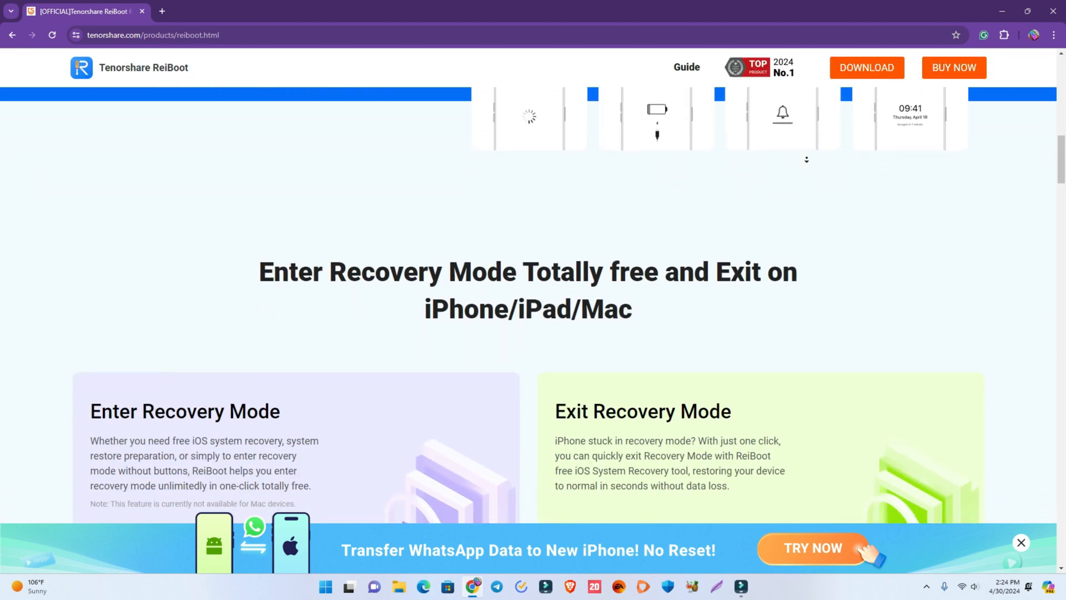
pyautogui.scroll(-3)
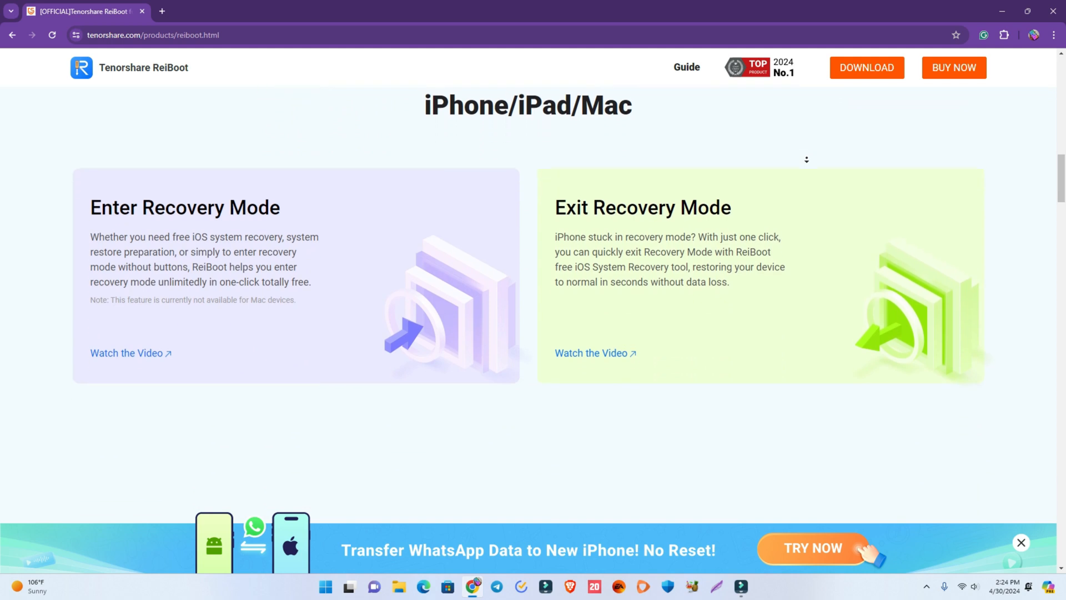
pyautogui.scroll(-3)
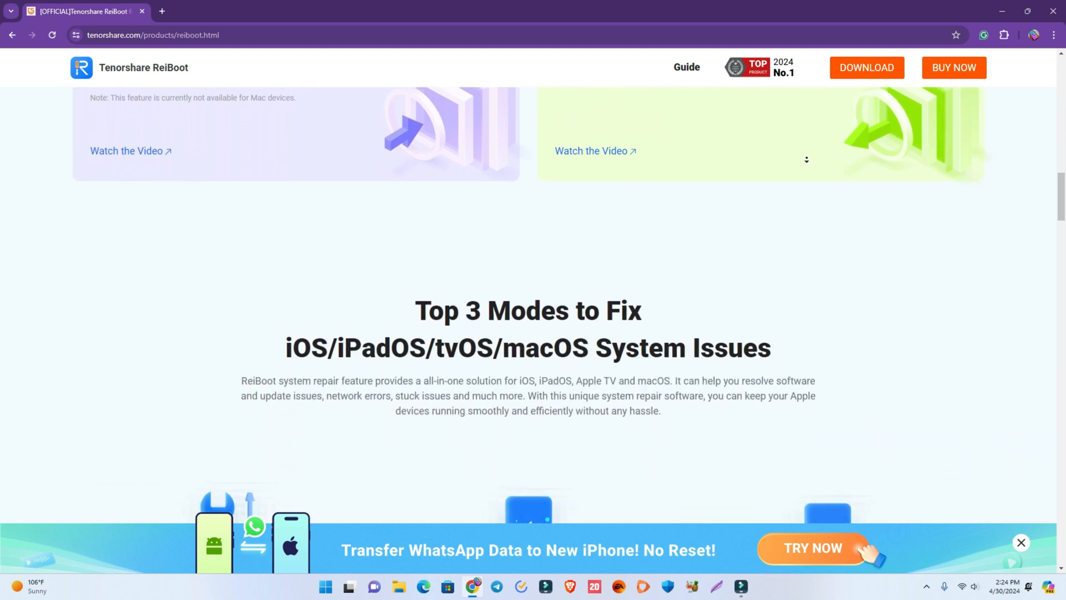